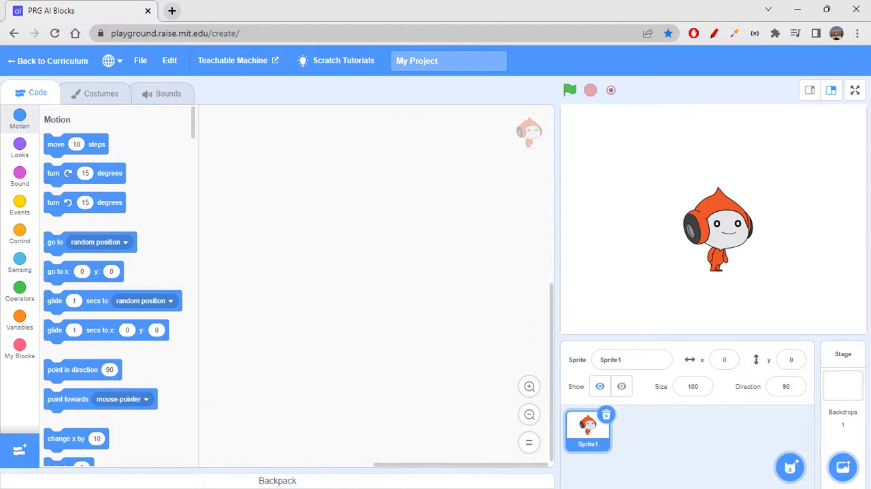
mouse_move(299, 409)
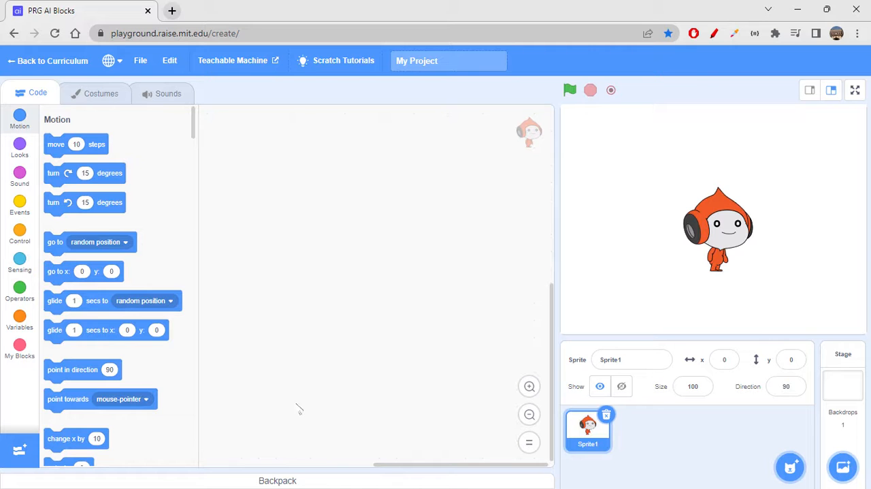
mouse_move(642, 293)
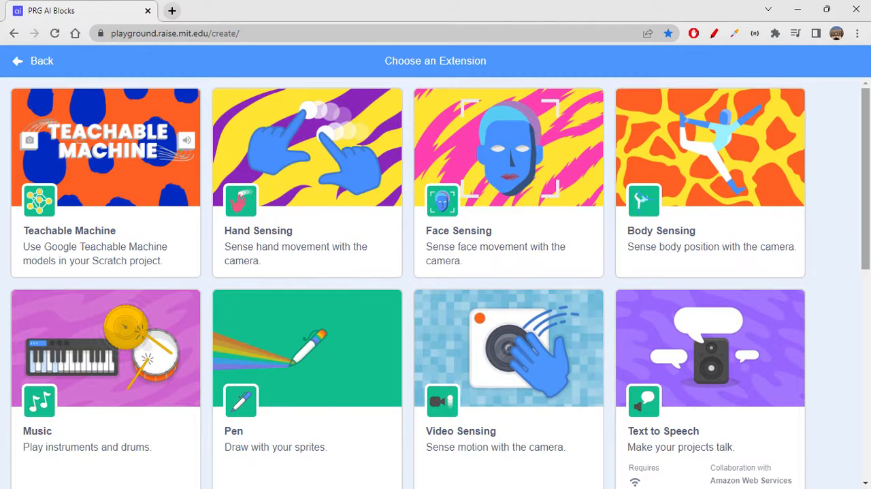
mouse_move(745, 293)
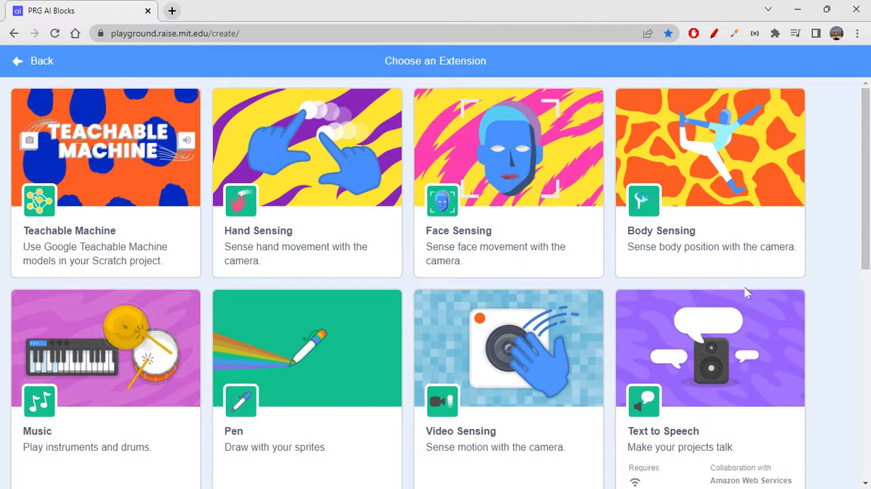
- Browse further down the extension library past pen, video sensing and text to speech
scroll(down, 3)
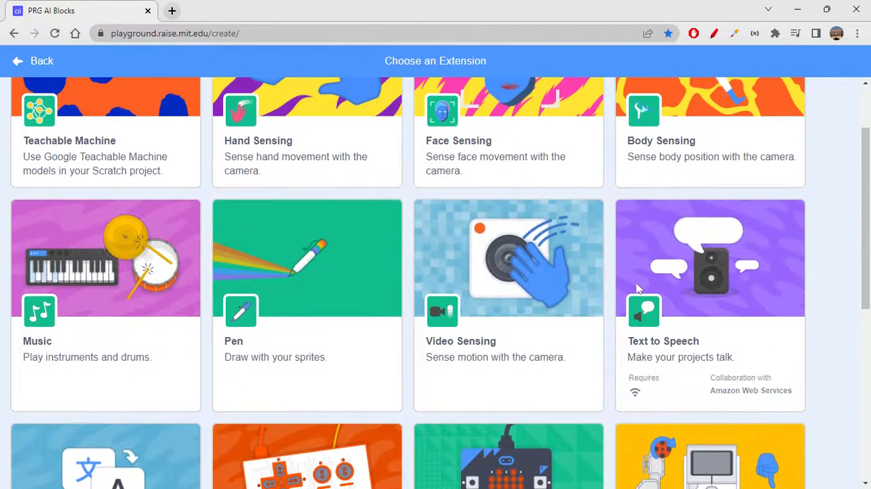
scroll(down, 3)
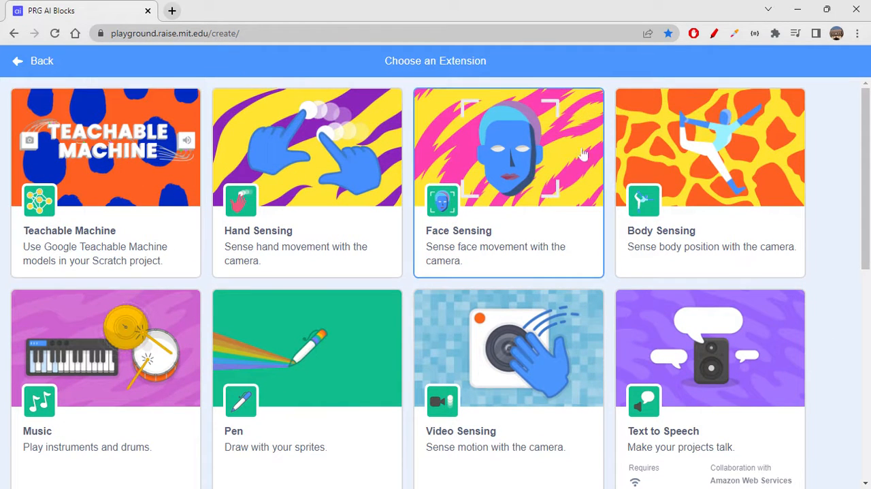
mouse_move(574, 232)
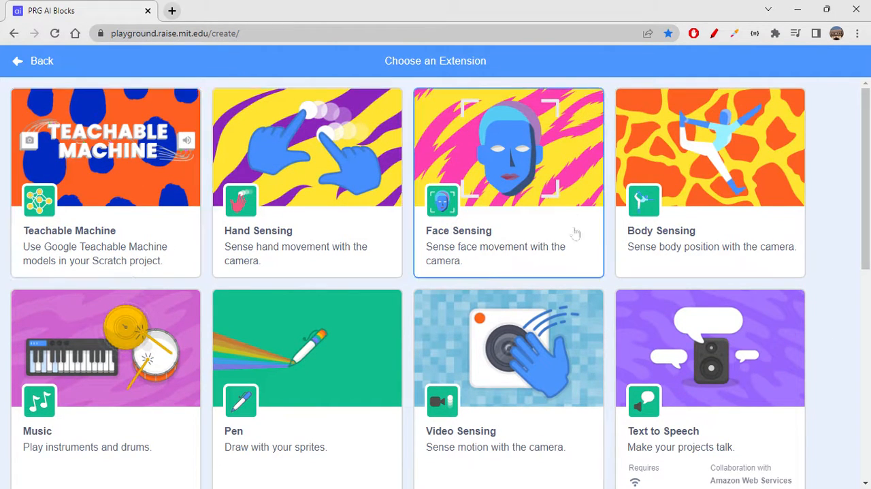
mouse_move(169, 147)
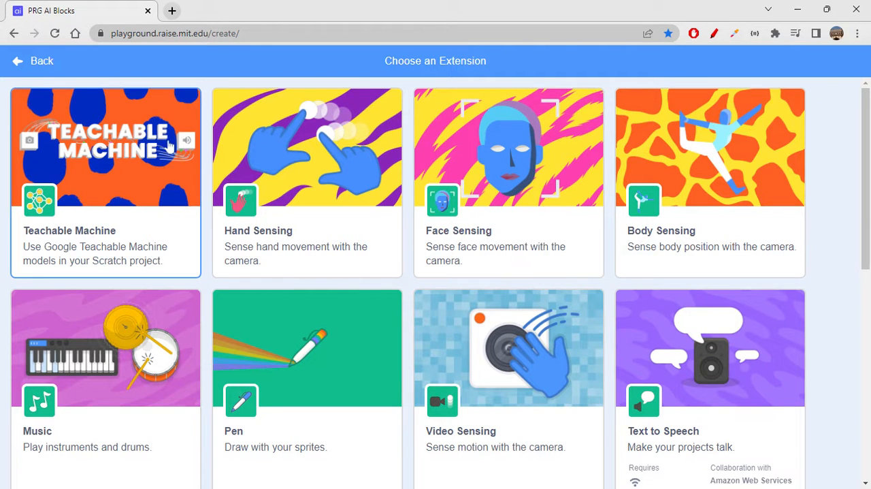
mouse_move(302, 261)
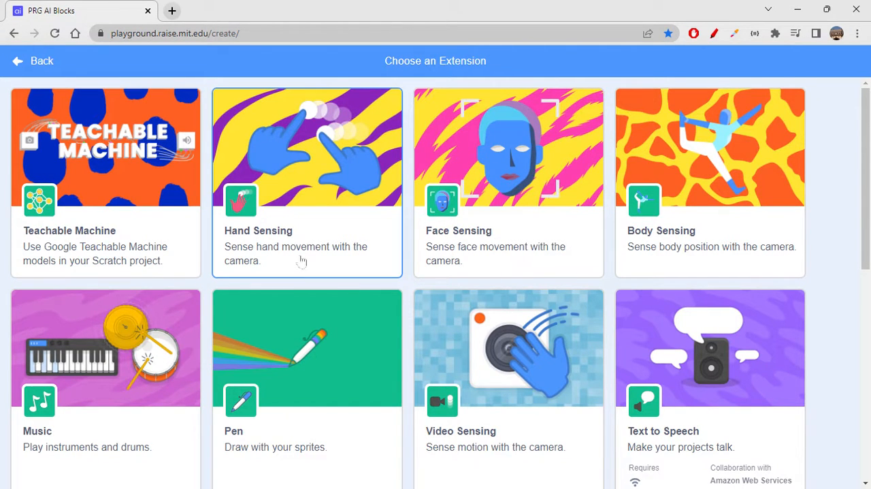
mouse_move(496, 248)
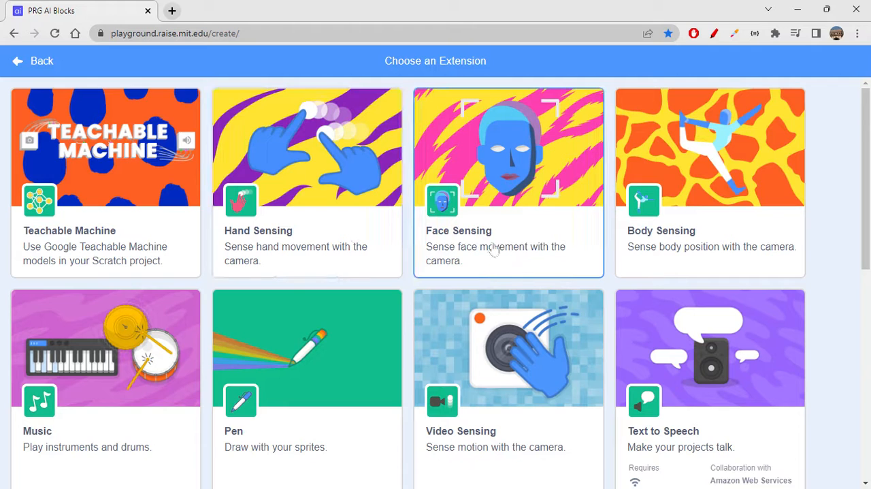
mouse_move(713, 223)
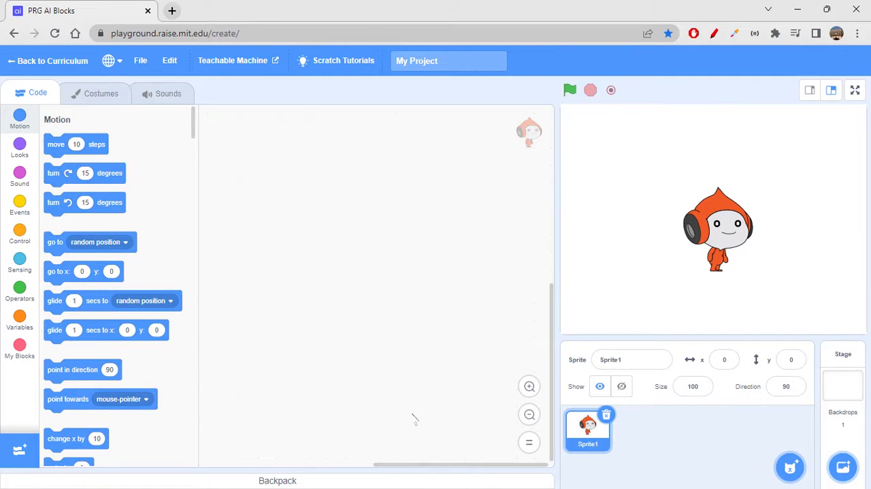
mouse_move(258, 258)
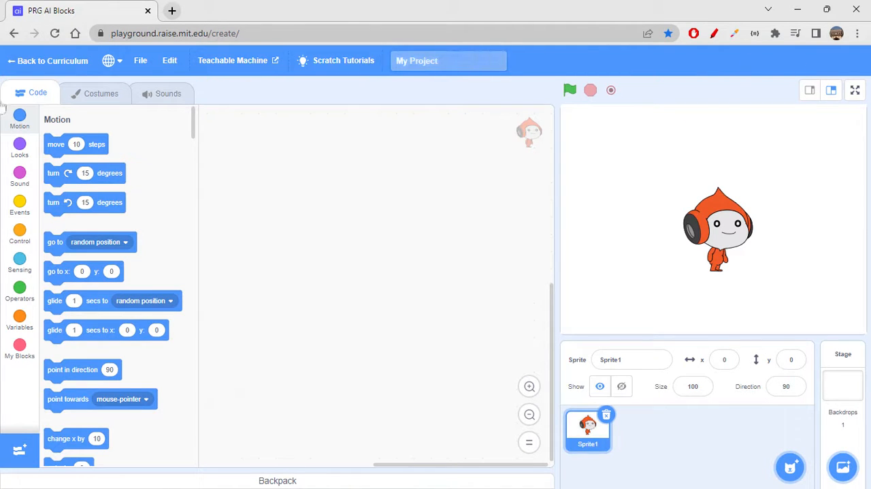
mouse_move(402, 305)
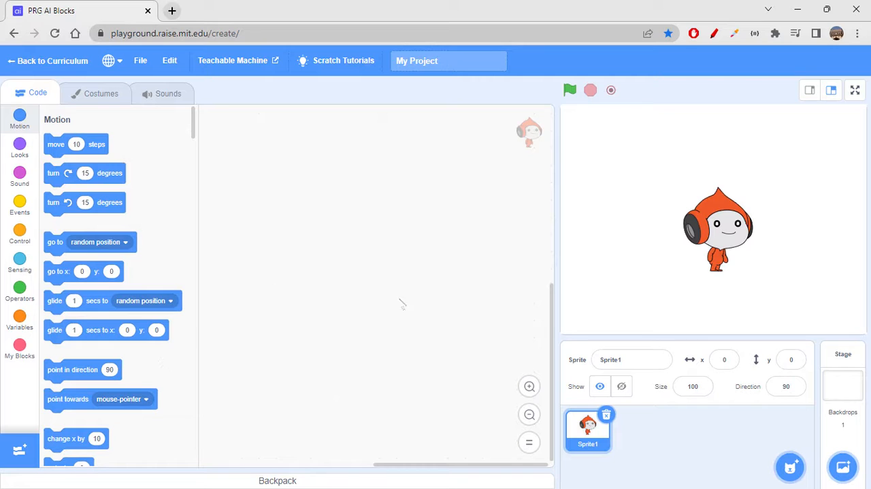
mouse_move(402, 343)
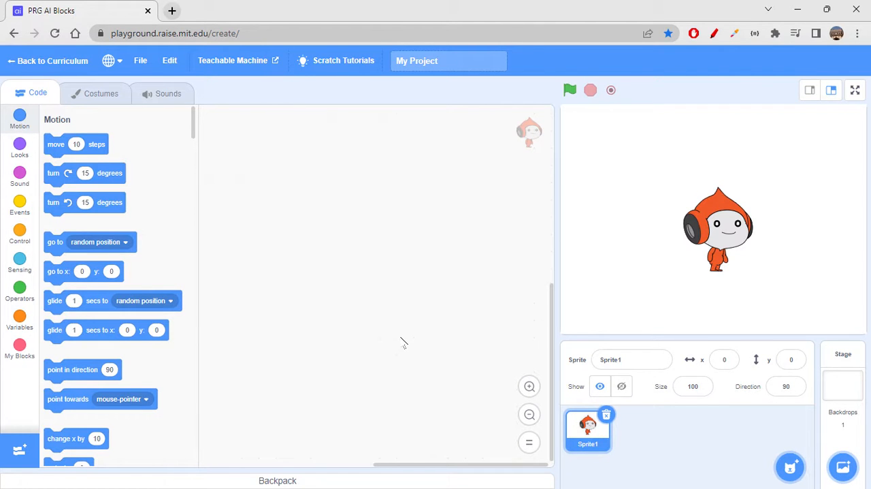
mouse_move(510, 339)
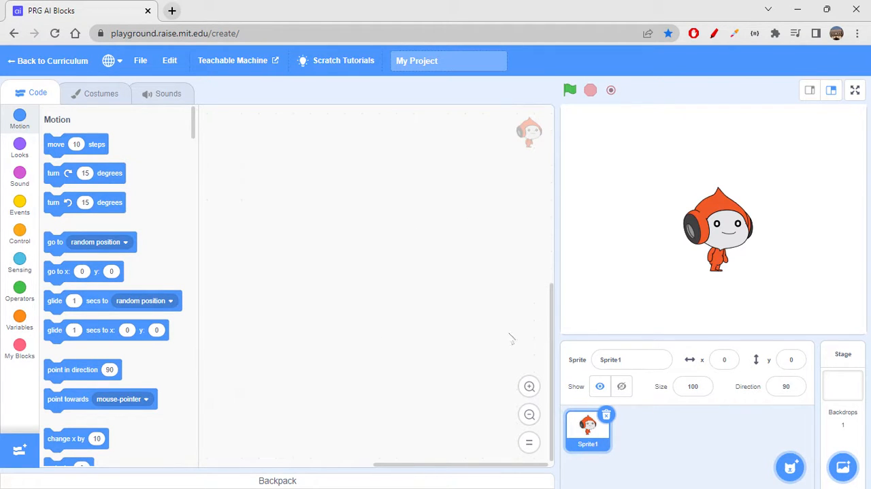
mouse_move(808, 297)
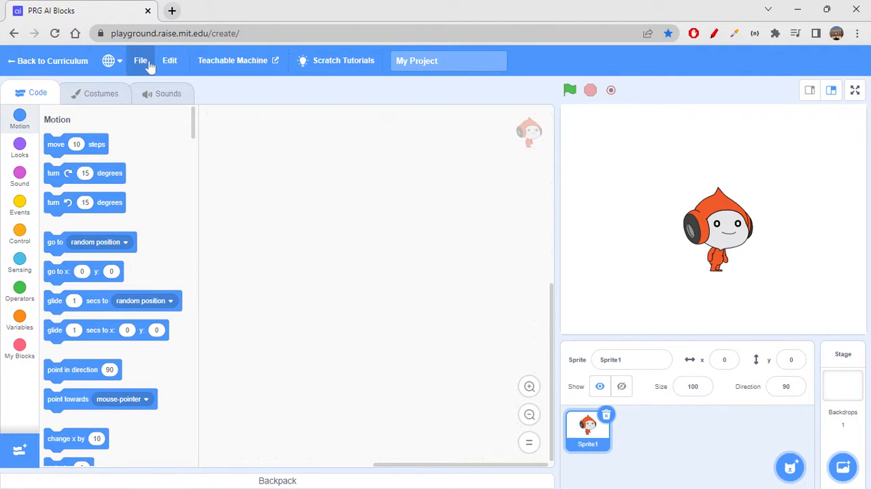
- Reopen the extension library from the editor, with Teachable Machine listed first
click(141, 60)
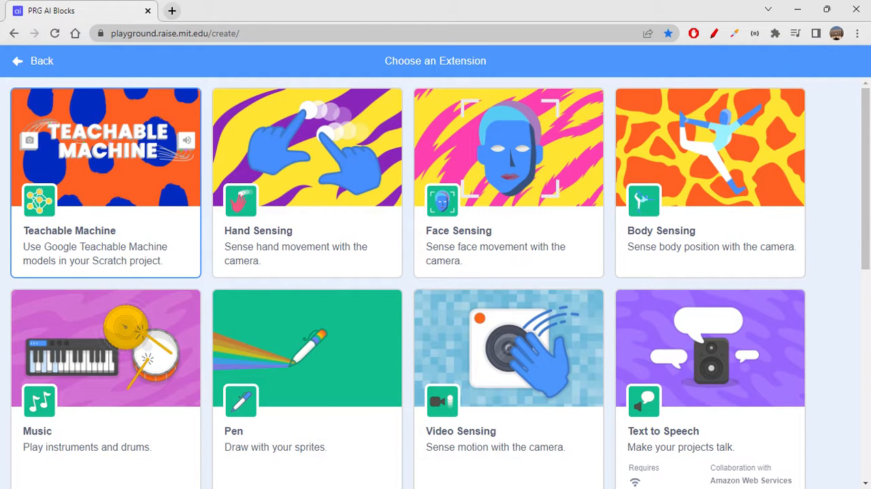
mouse_move(25, 291)
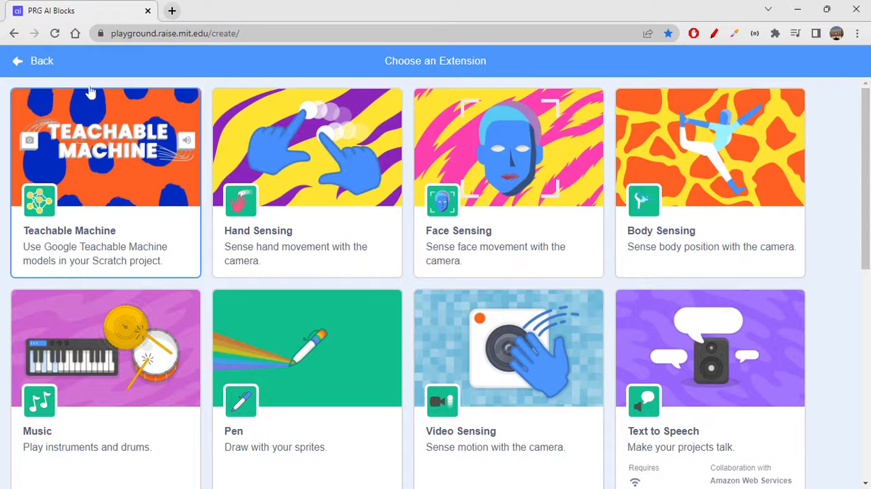
mouse_move(218, 259)
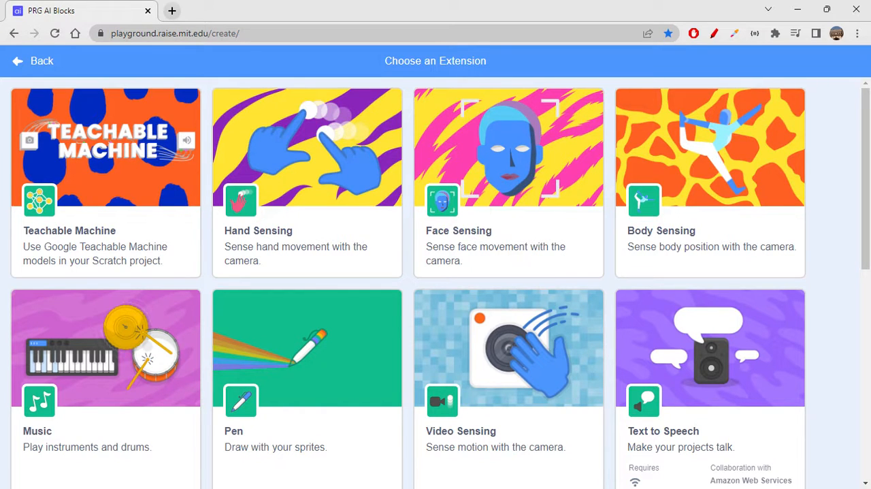
mouse_move(122, 166)
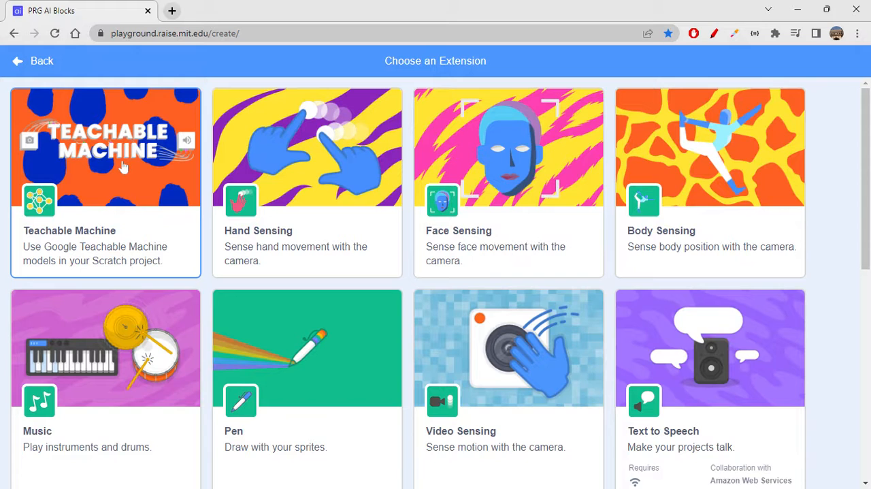
mouse_move(334, 235)
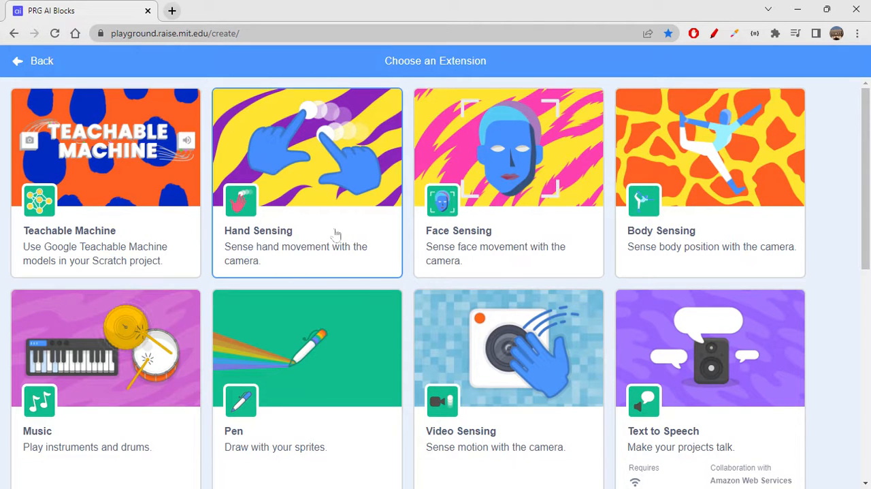
mouse_move(353, 257)
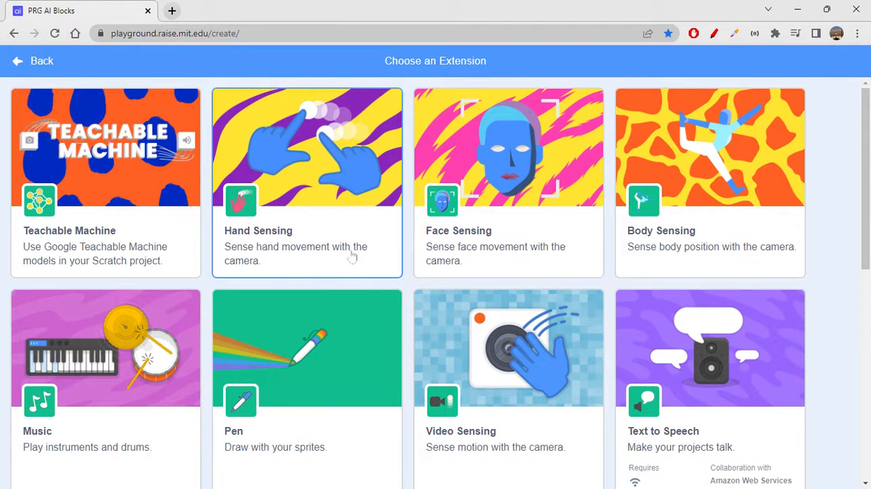
mouse_move(536, 258)
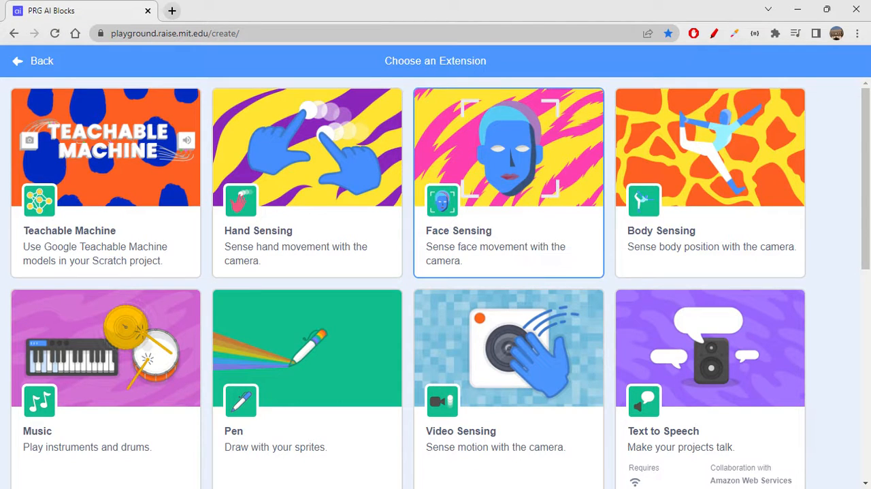
mouse_move(737, 269)
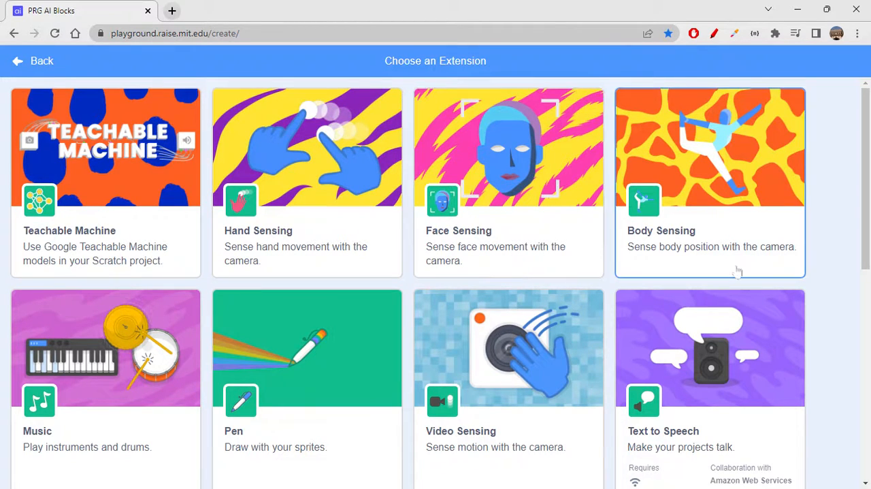
mouse_move(760, 264)
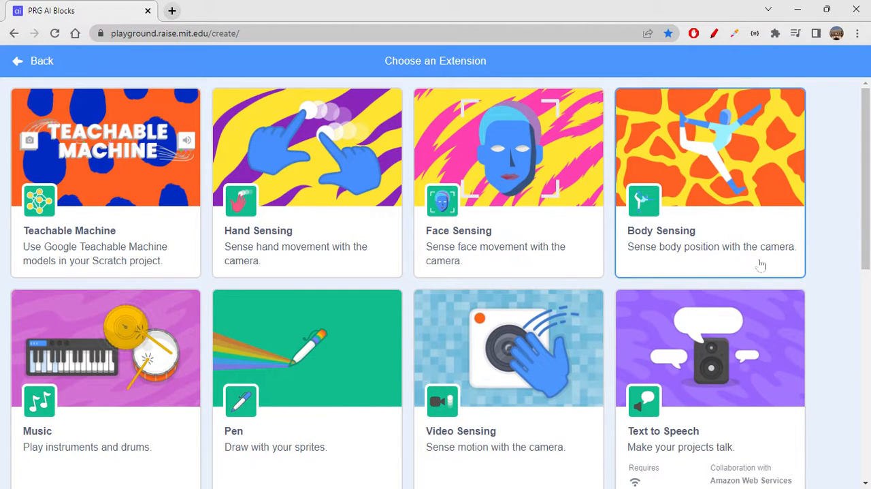
mouse_move(695, 207)
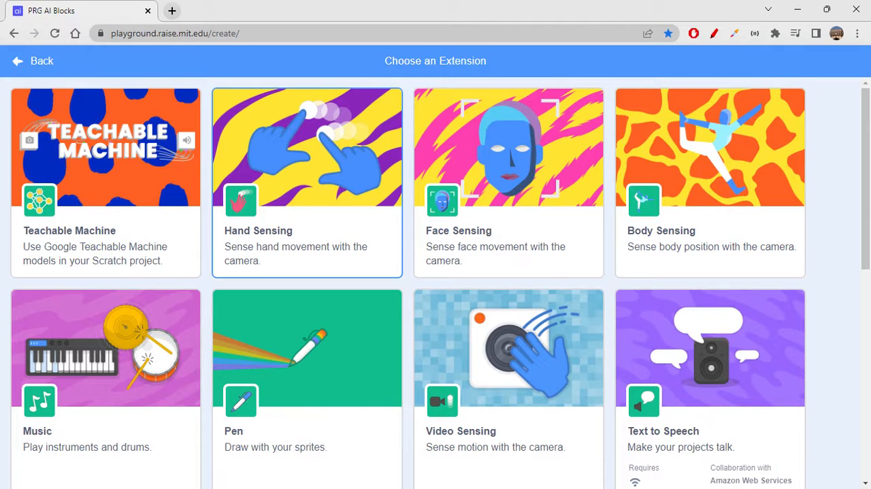
mouse_move(534, 397)
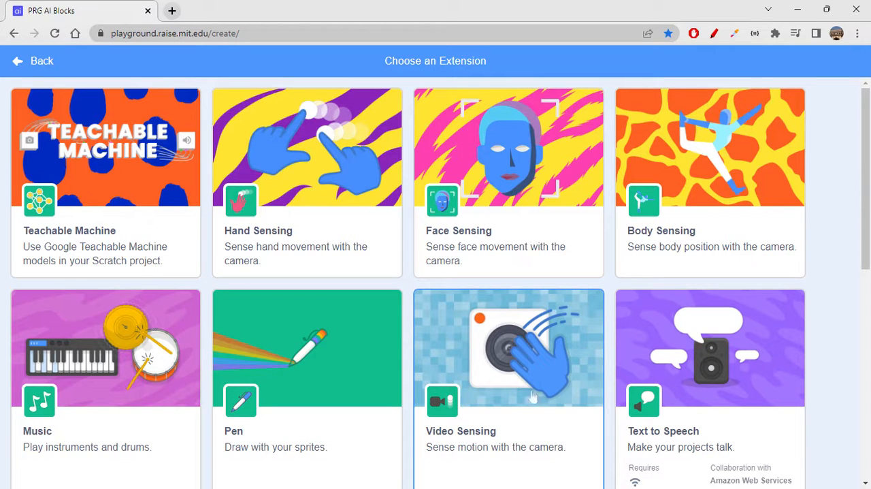
mouse_move(536, 414)
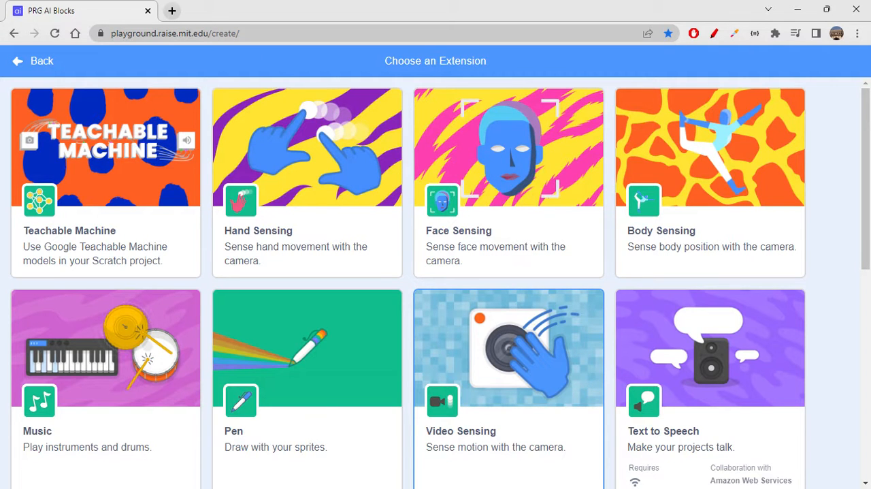
mouse_move(533, 361)
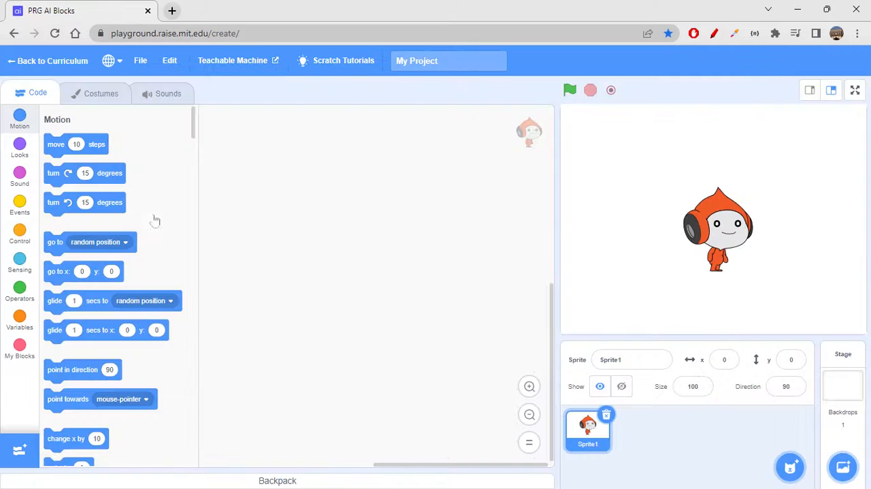
- Add the Teachable Machine extension so its model, detection and prediction blocks appear
click(19, 379)
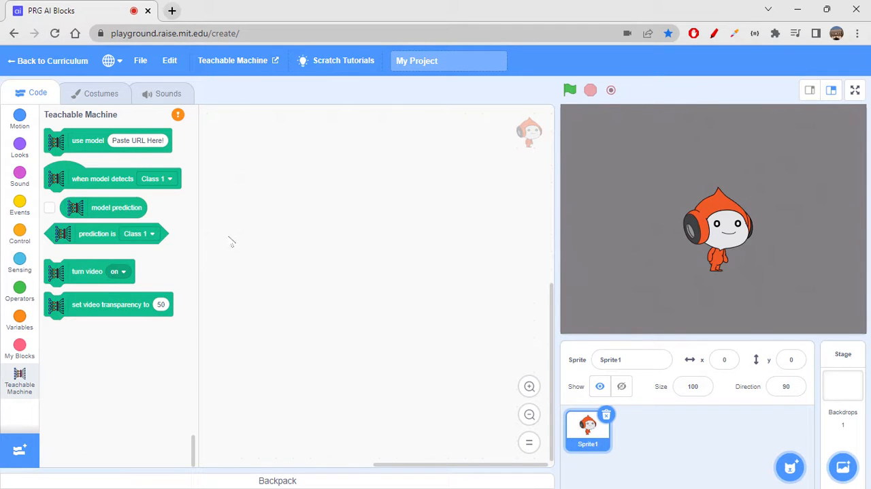
mouse_move(683, 218)
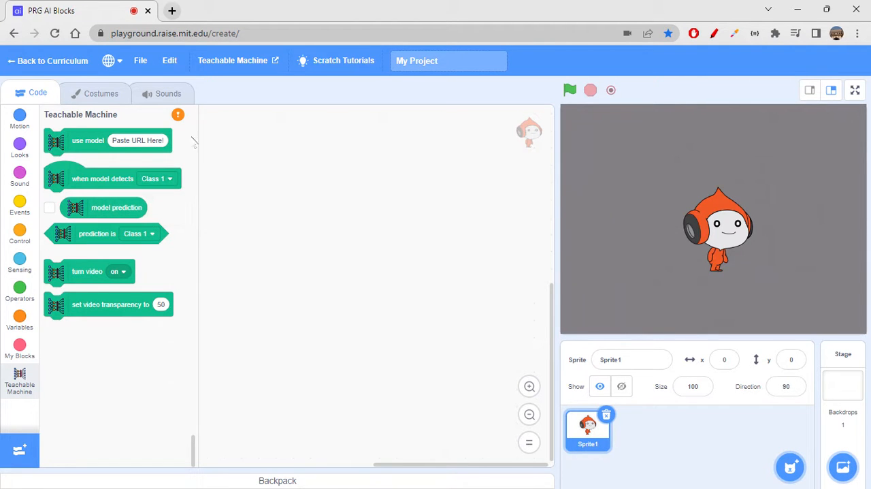
mouse_move(157, 141)
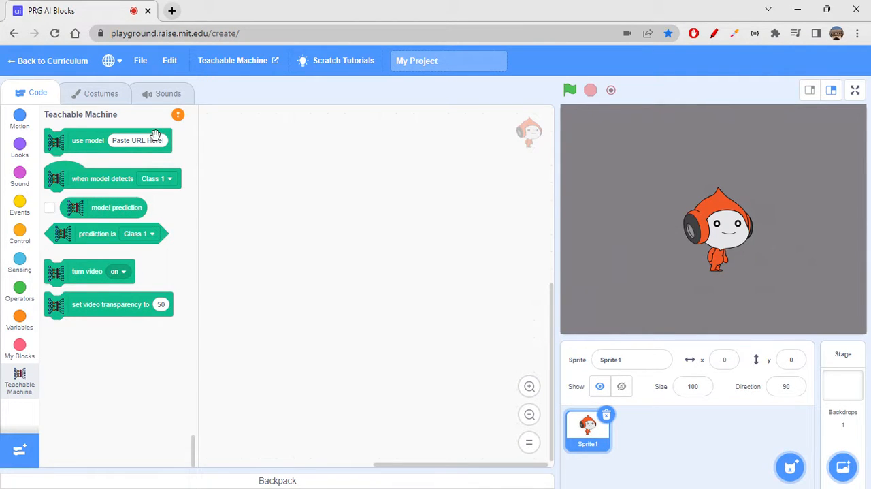
mouse_move(169, 185)
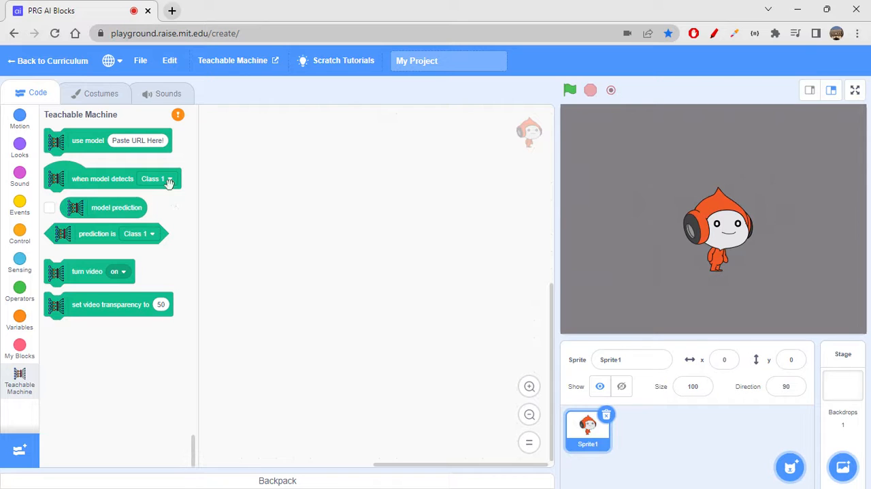
mouse_move(94, 234)
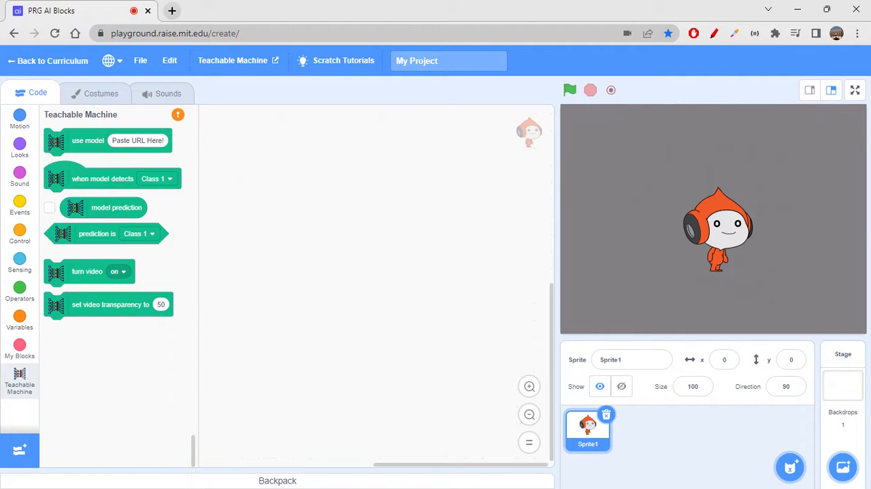
mouse_move(201, 224)
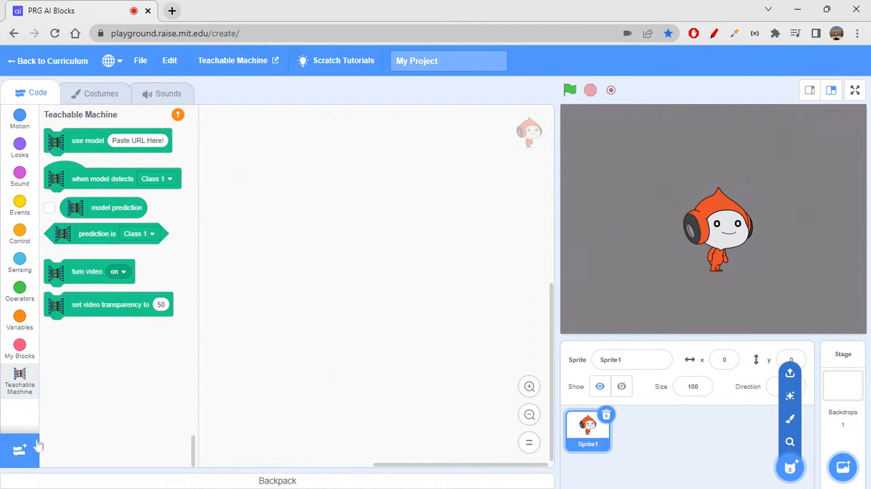
- Add the Hand Sensing extension and view the finger choices on its 'go to thumb tip' block
click(19, 449)
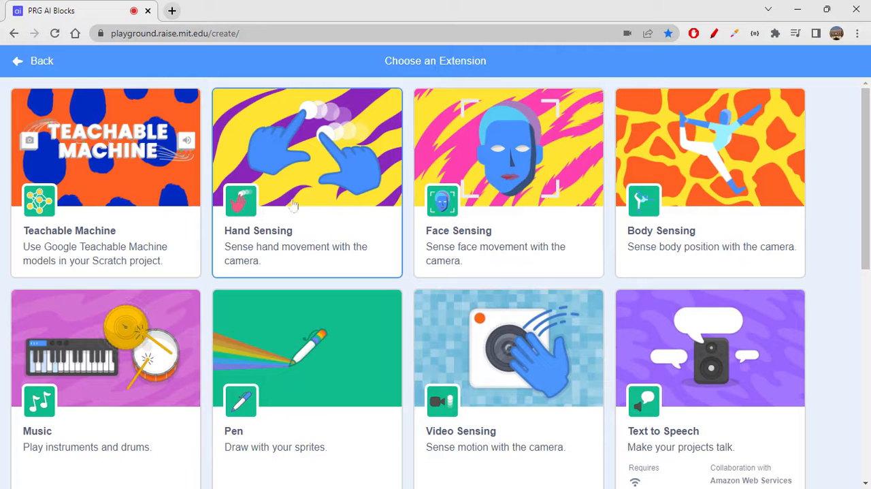
click(106, 146)
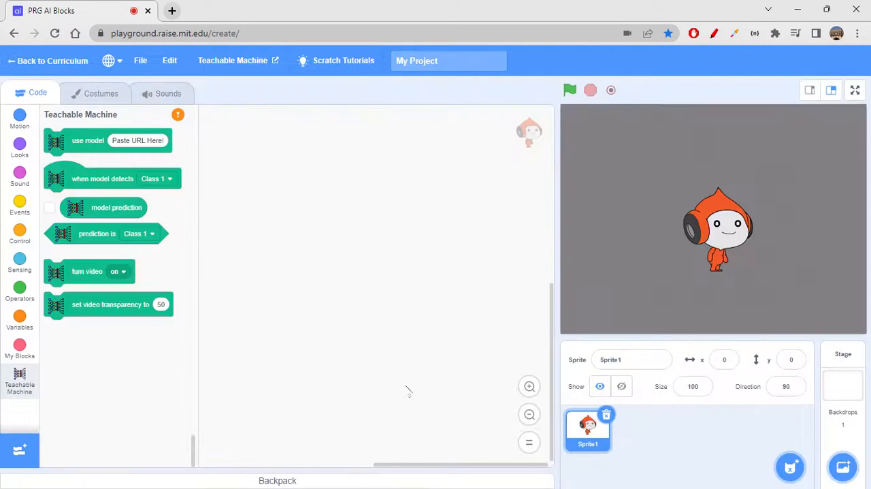
click(19, 415)
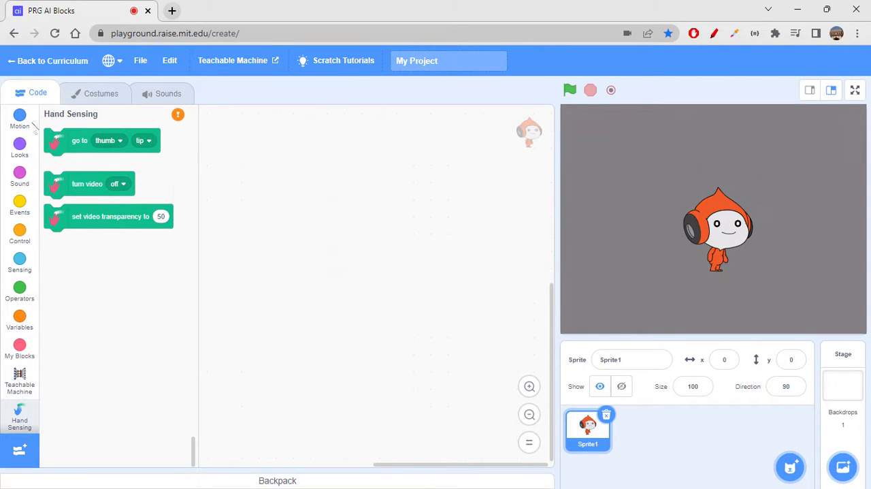
click(108, 140)
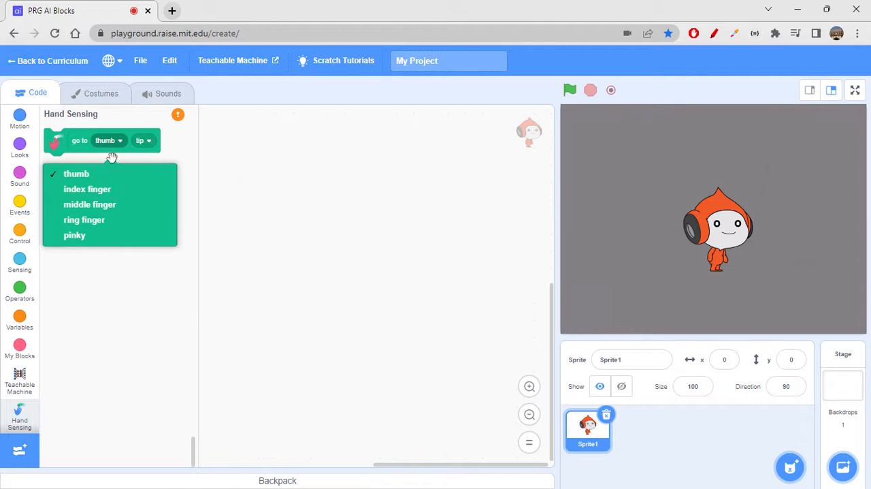
mouse_move(114, 256)
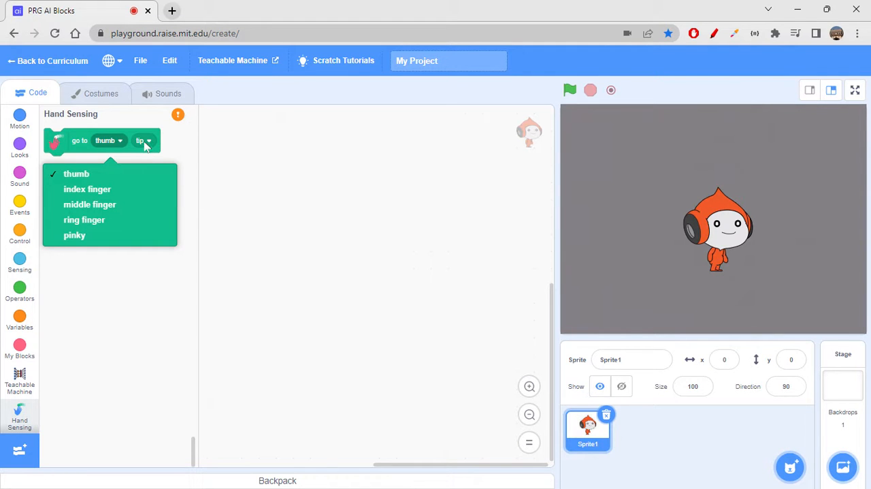
mouse_move(67, 137)
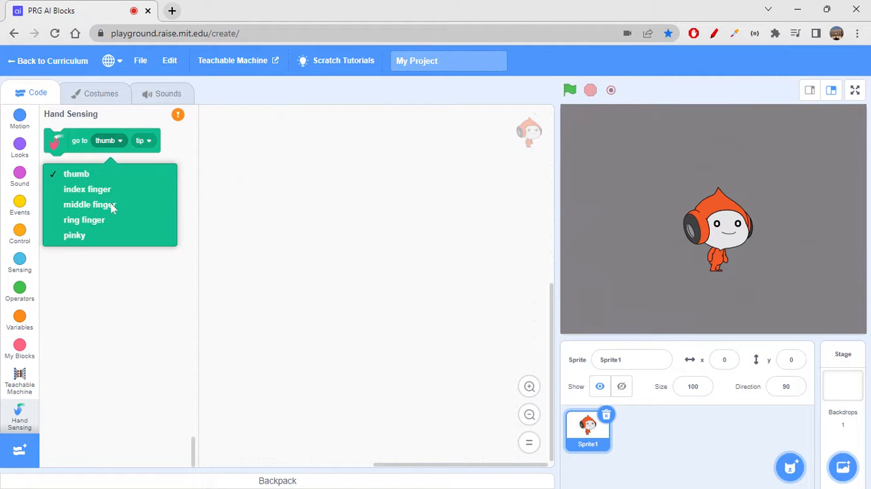
drag(102, 140, 333, 166)
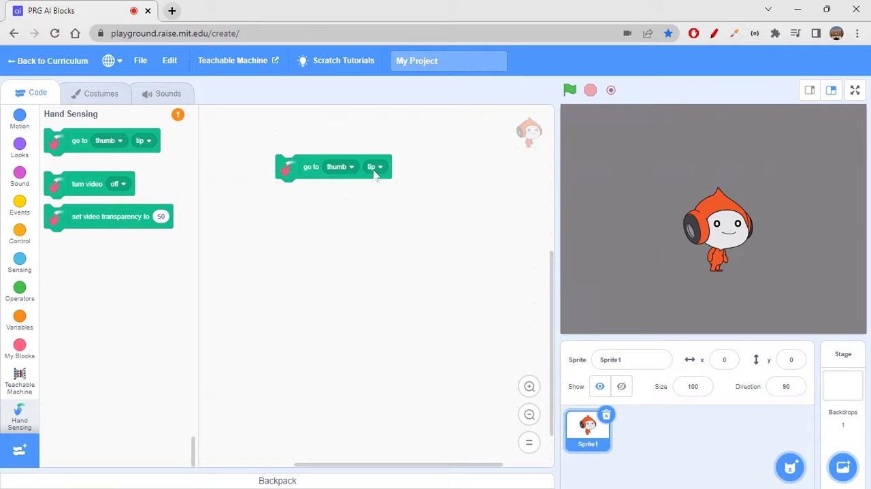
click(374, 166)
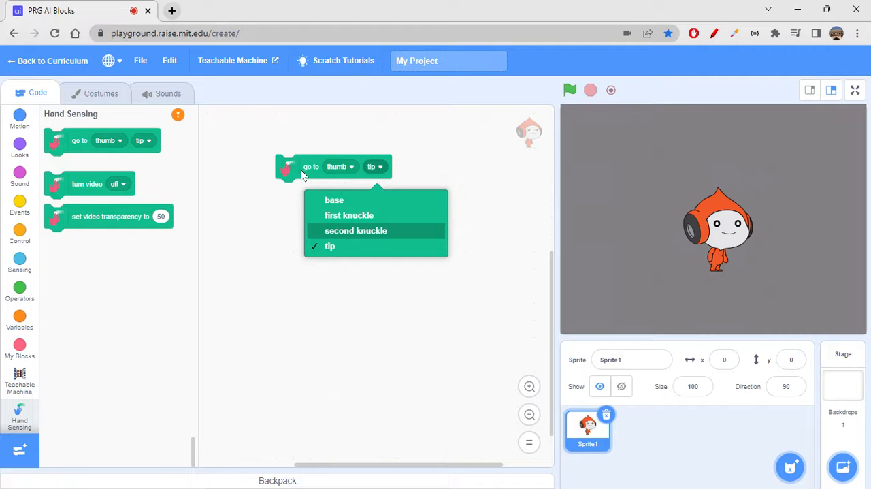
mouse_move(103, 196)
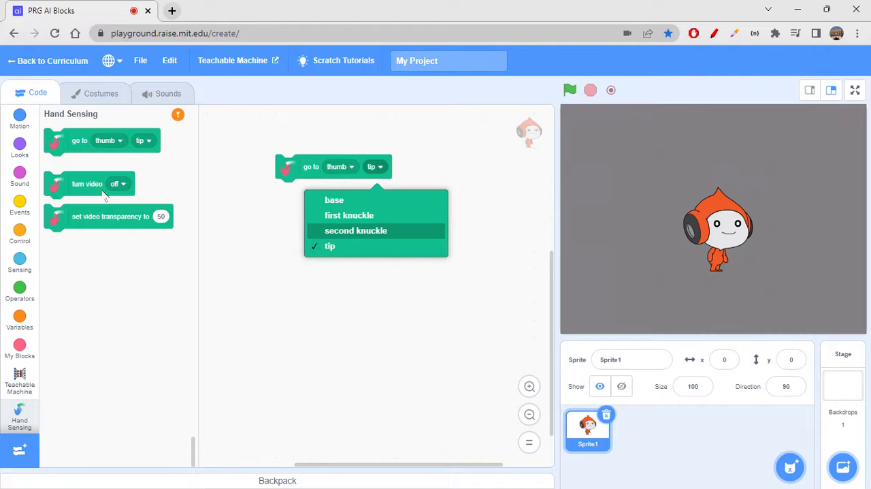
mouse_move(183, 180)
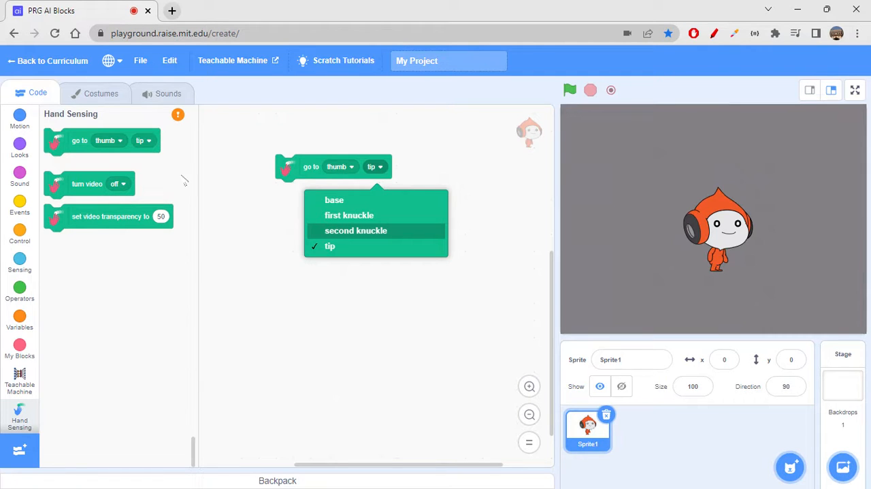
mouse_move(161, 184)
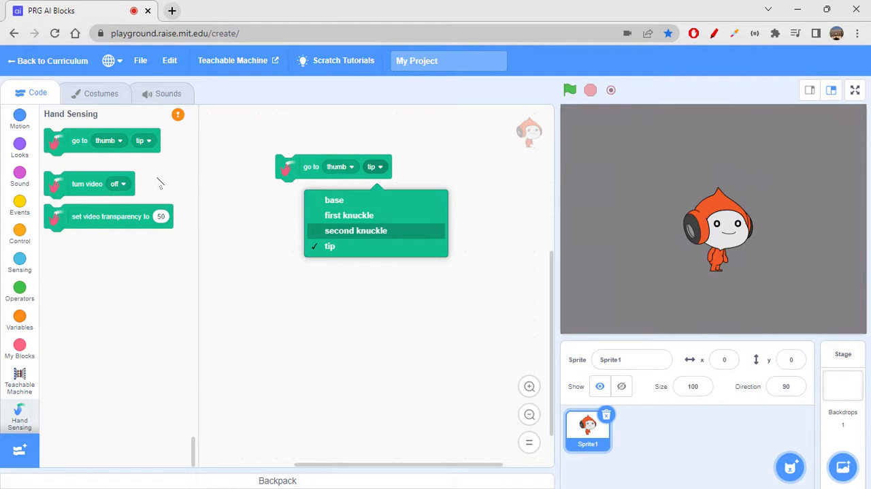
mouse_move(20, 452)
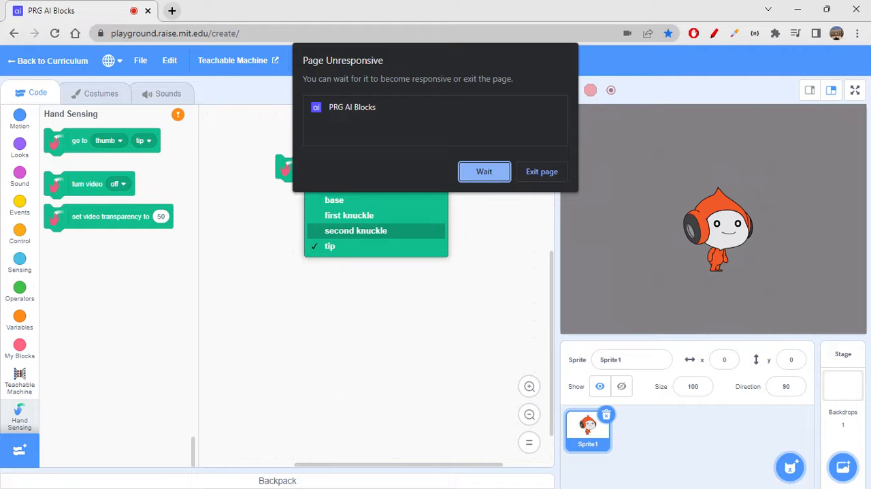
mouse_move(68, 365)
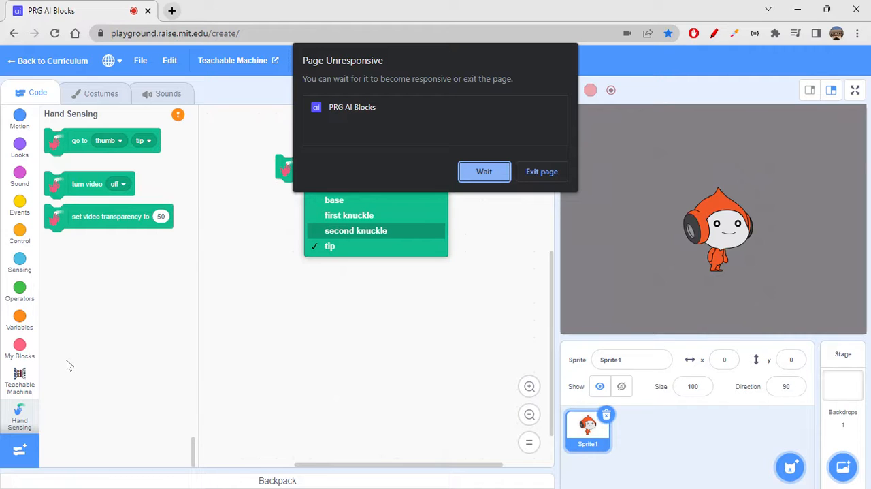
mouse_move(499, 313)
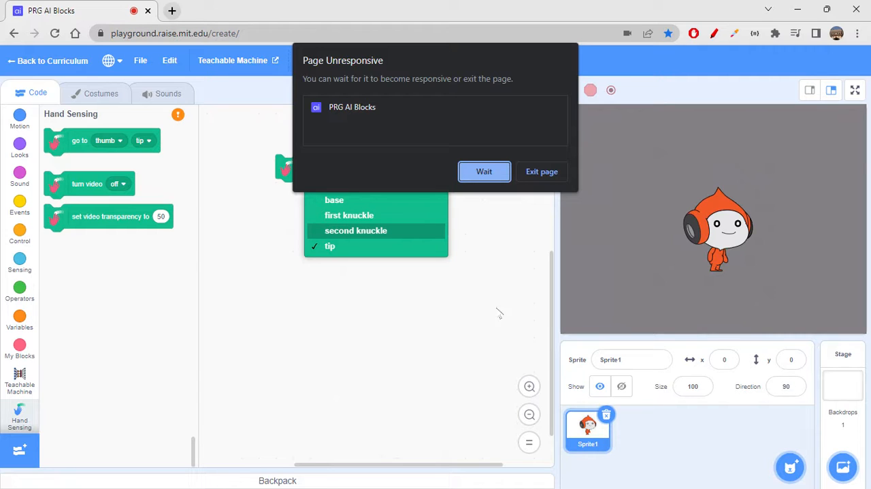
click(484, 171)
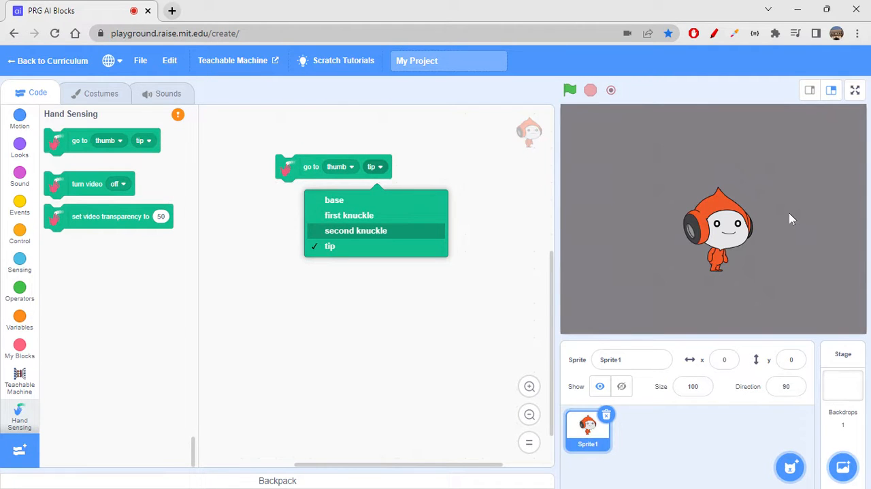
mouse_move(847, 250)
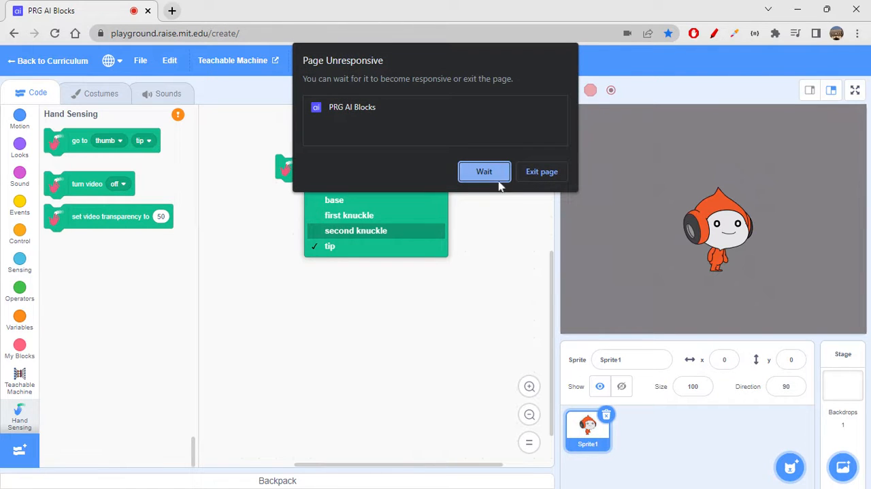
- Wait for the editor to recover, then add the Face Sensing extension to the project
click(485, 172)
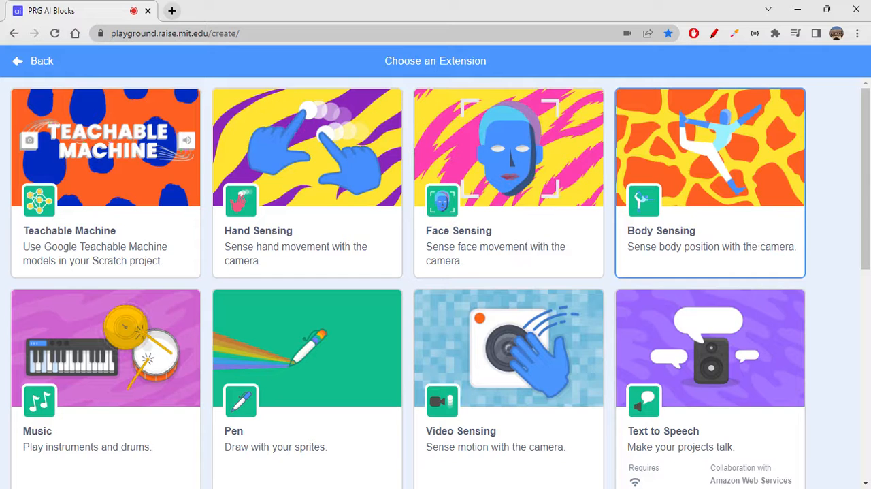
mouse_move(373, 140)
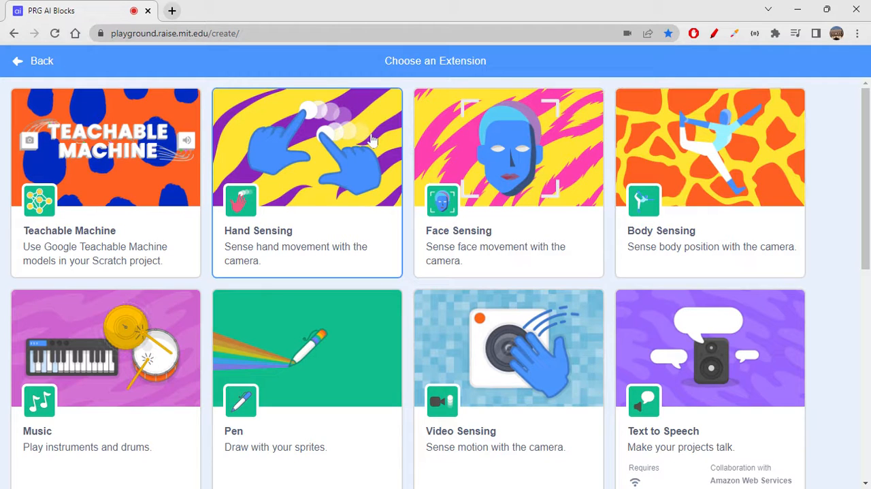
mouse_move(660, 128)
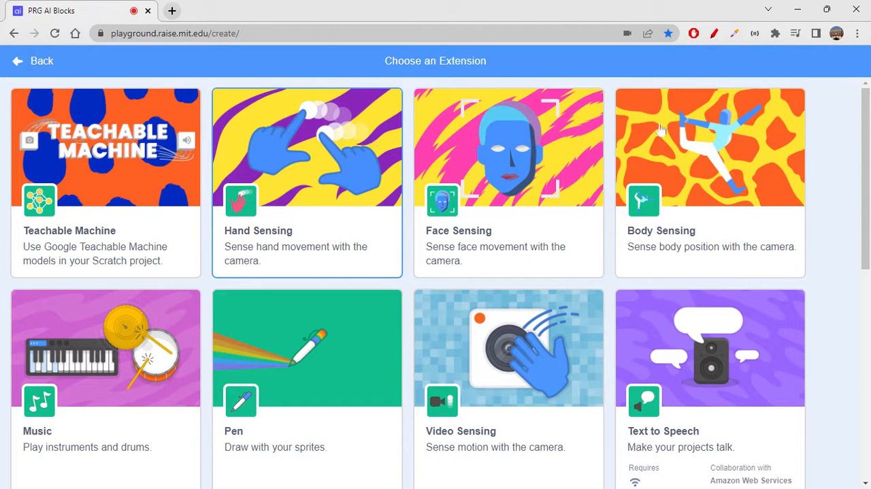
click(508, 145)
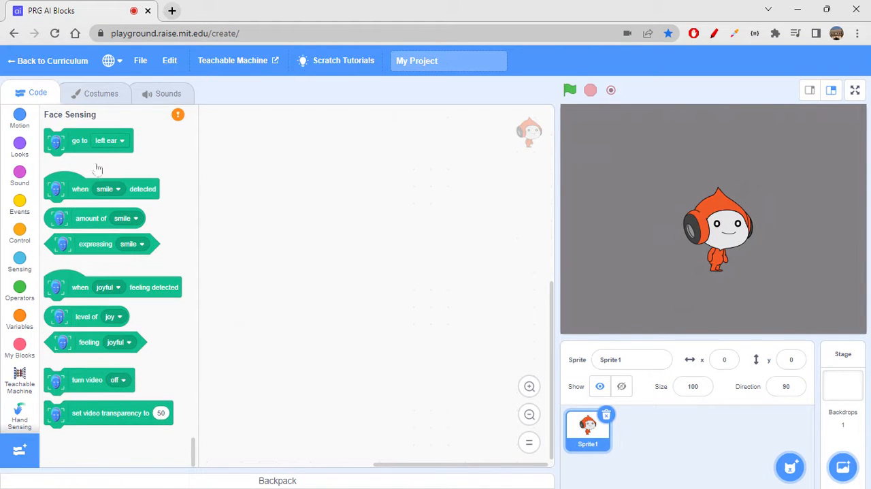
click(108, 140)
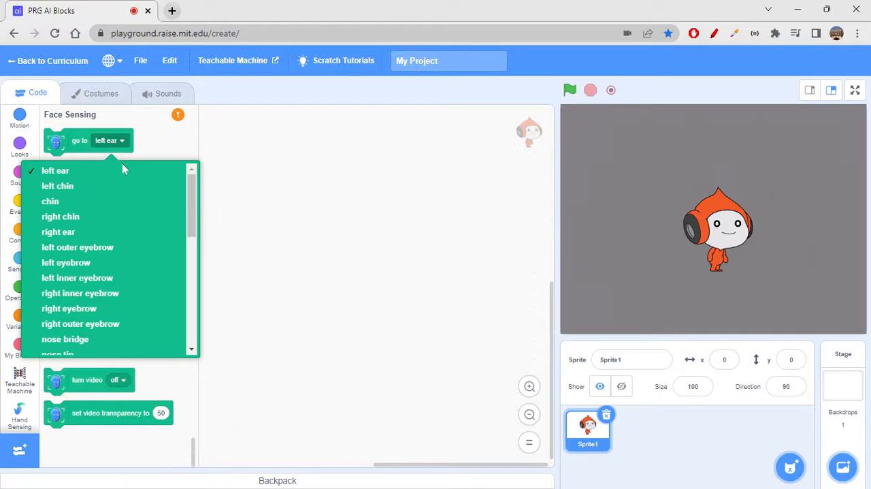
mouse_move(133, 216)
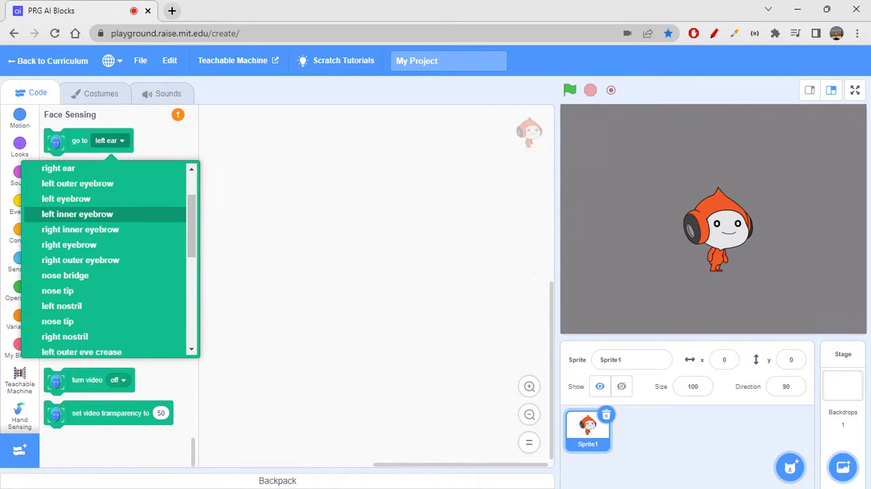
scroll(down, 3)
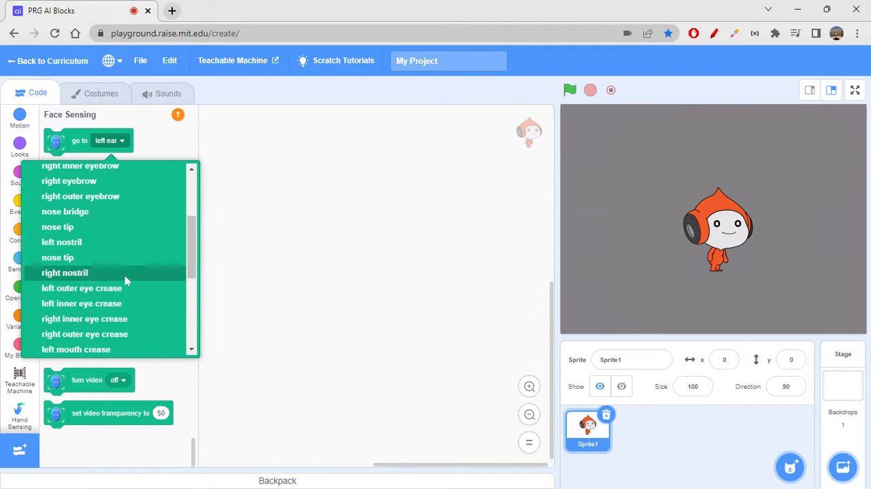
scroll(down, 3)
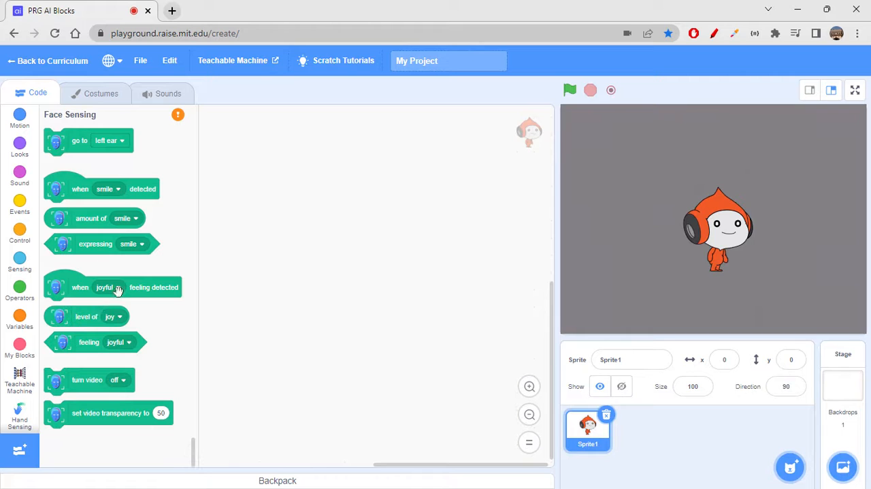
mouse_move(106, 197)
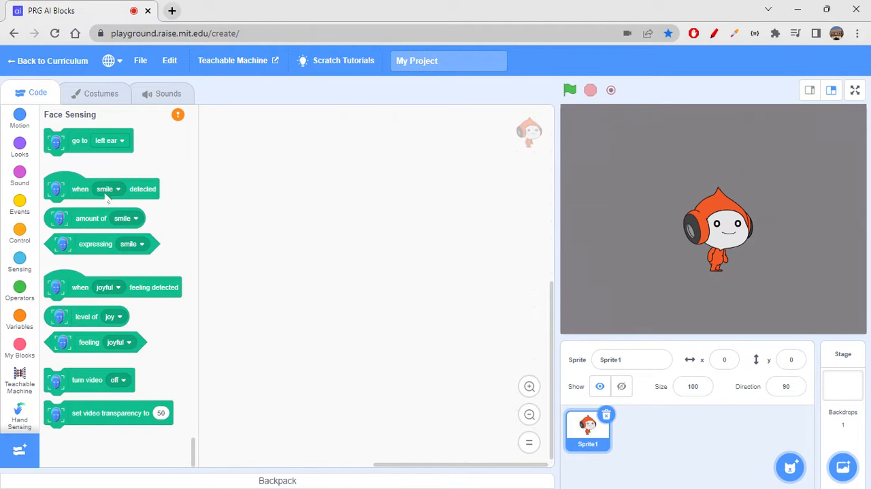
mouse_move(73, 311)
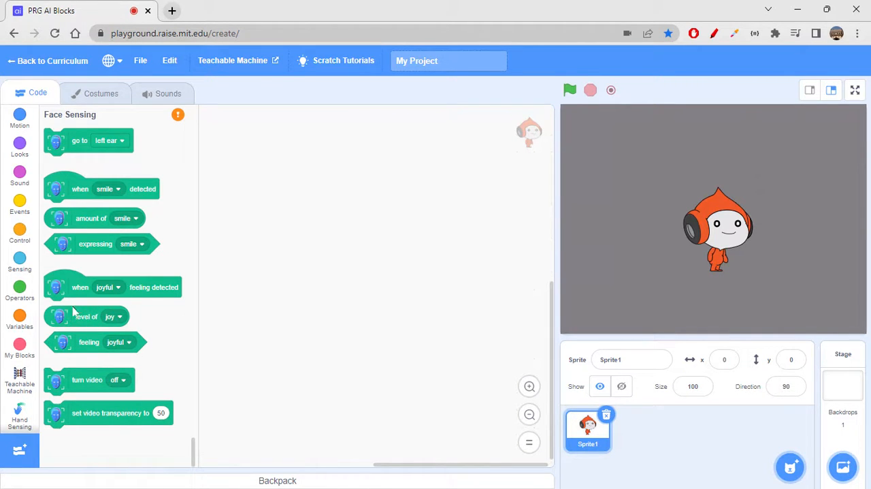
- Add the Body Sensing extension and view its go-to body-part list of shoulders, wrists, hips, knees and ankles
click(19, 449)
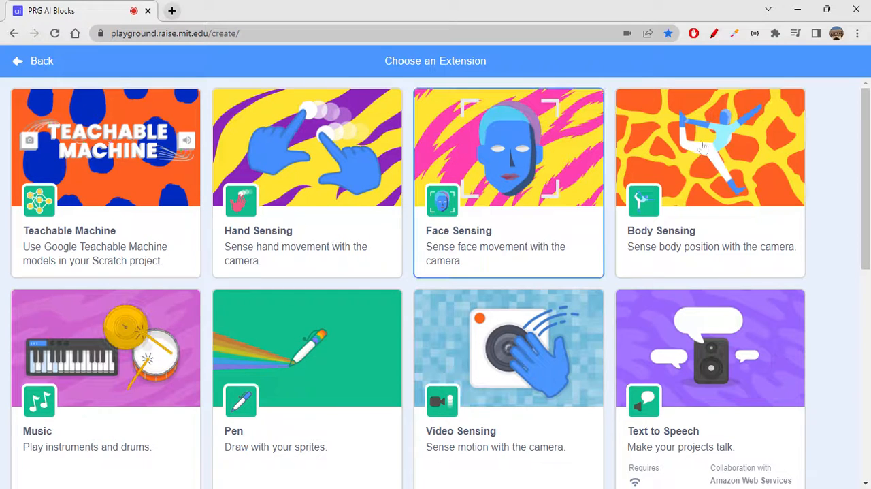
click(710, 146)
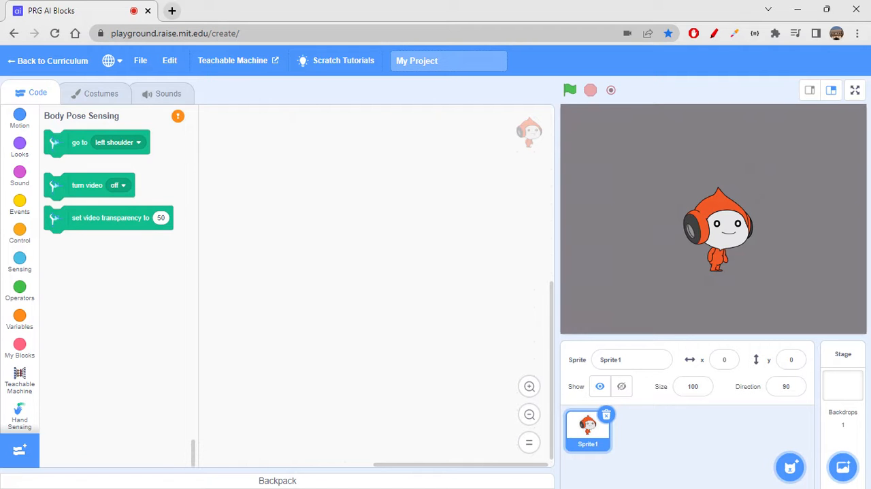
click(117, 142)
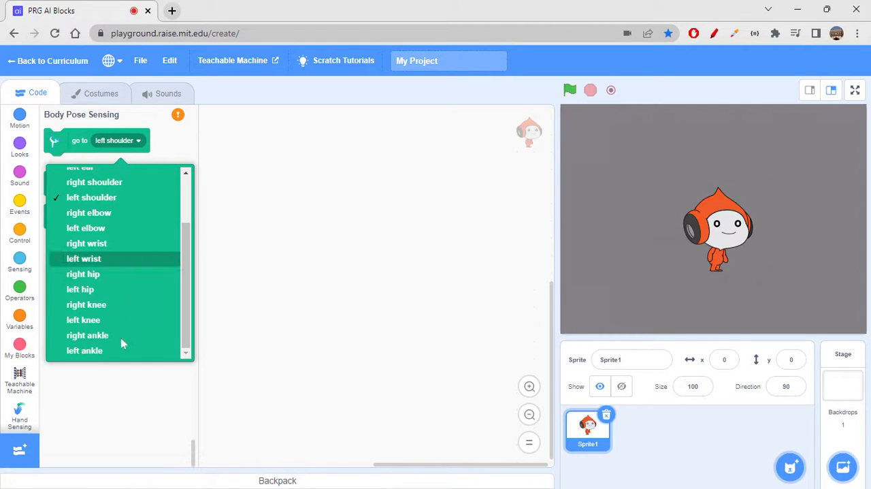
mouse_move(83, 275)
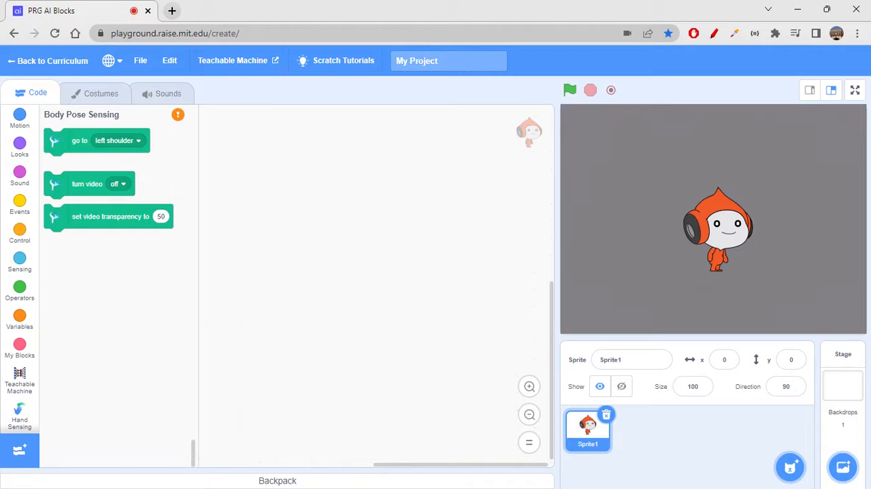
click(174, 33)
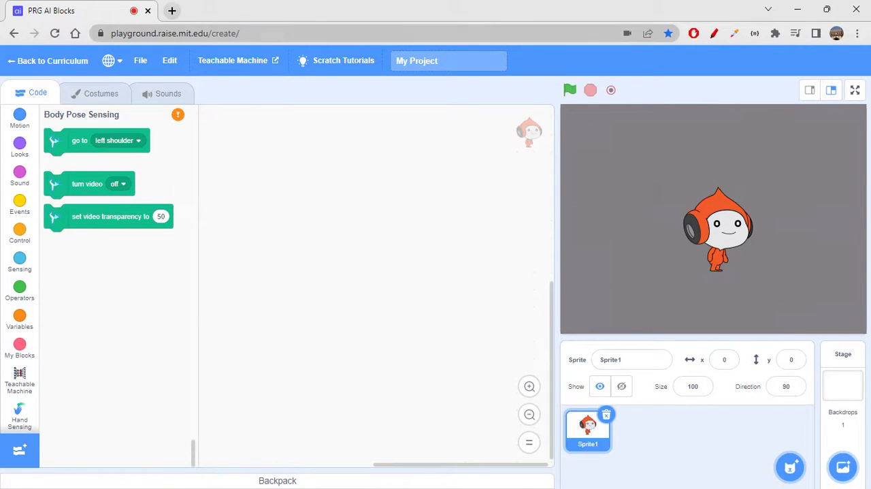
- Launch the Teachable Machine site's New Project page in a new browser tab
click(231, 60)
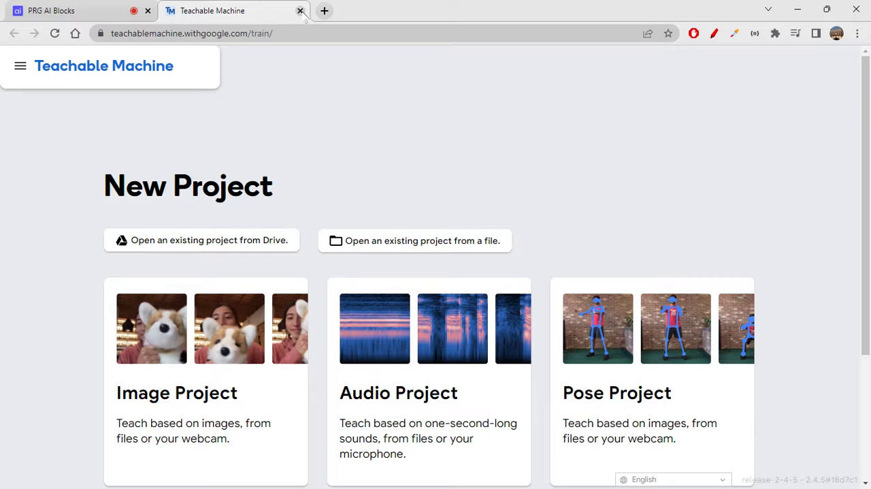
mouse_move(305, 16)
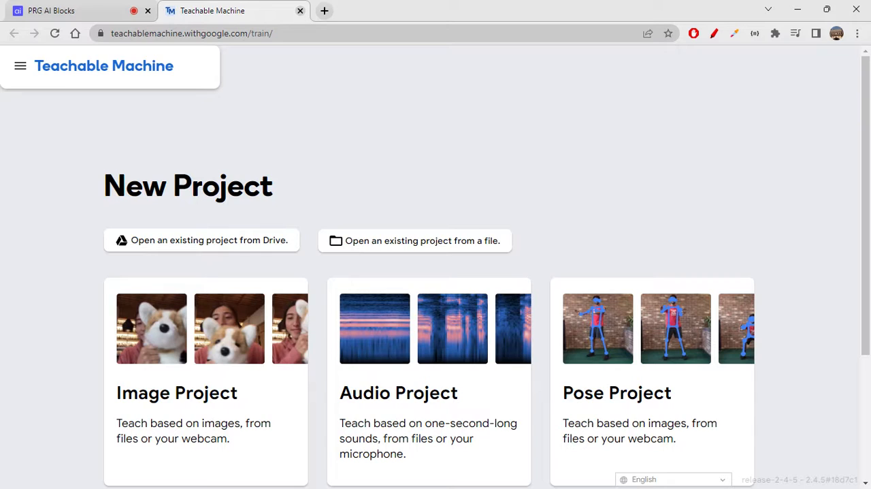